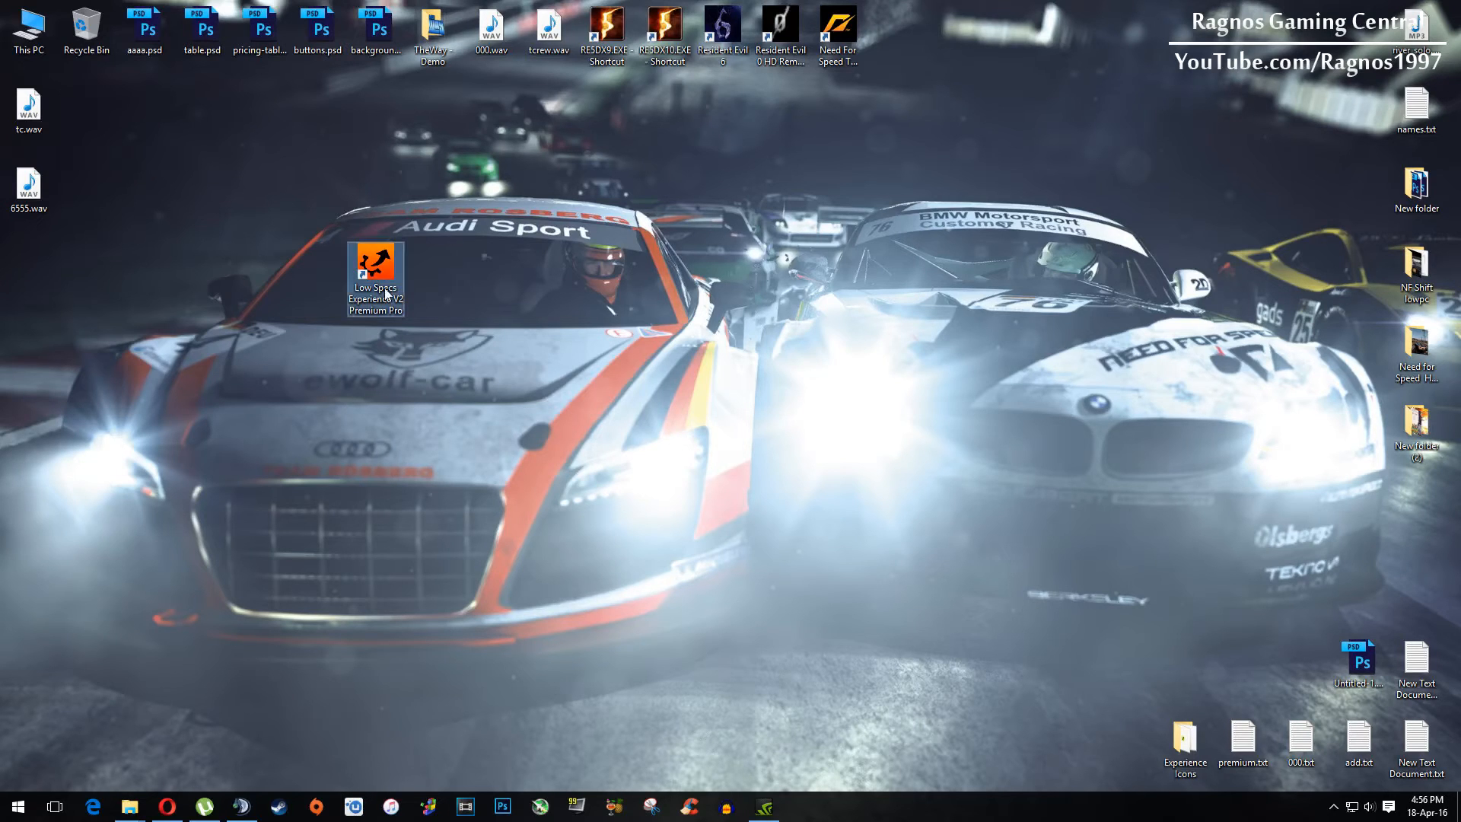
# Launch Low Specs Experience V2 Premium Pro from its desktop shortcut
pyautogui.doubleClick(375, 265)
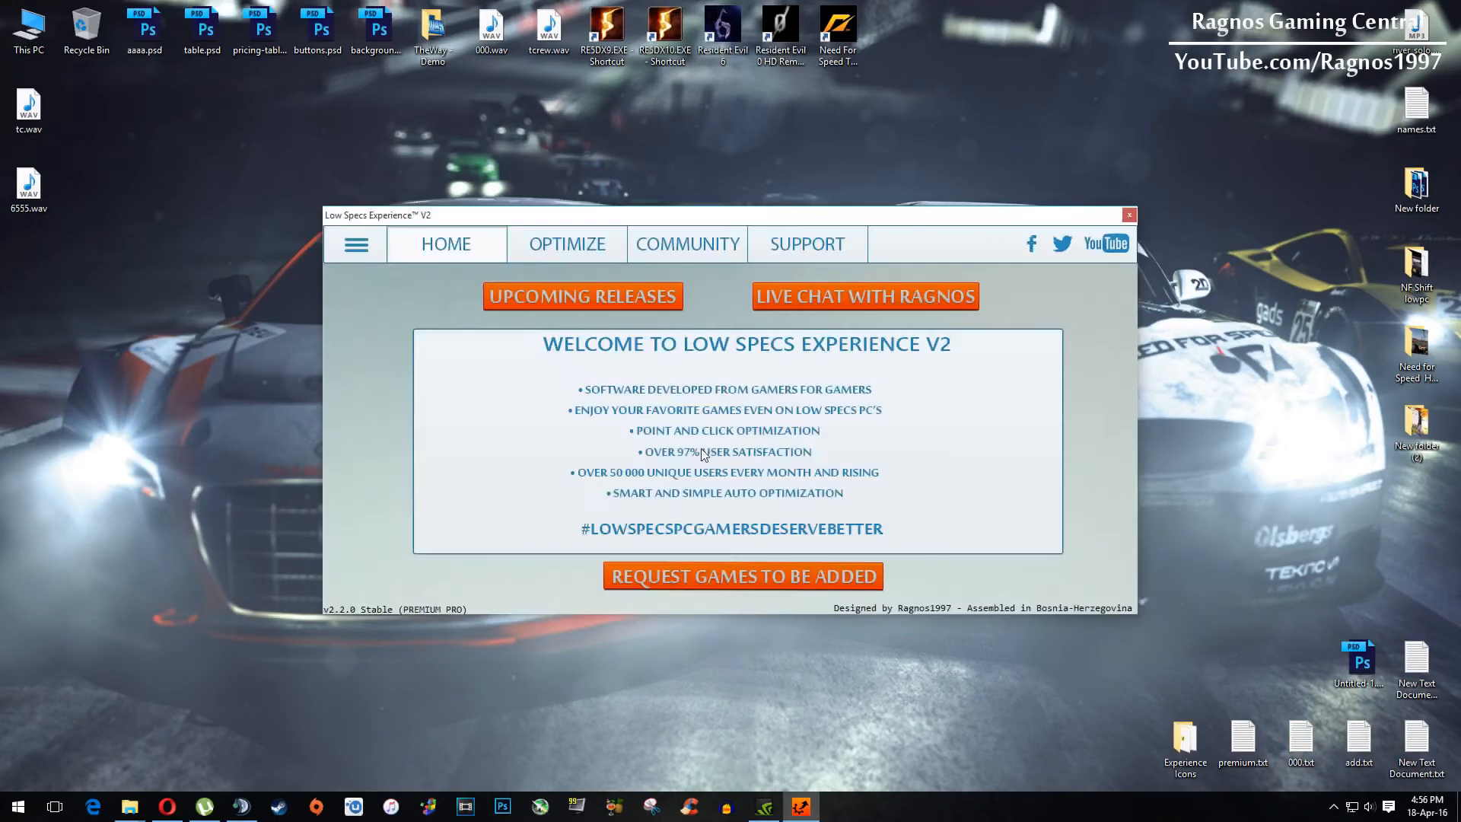
# Select Need for Speed Shift 2 Unleashed on the OPTIMIZE page to show its resolutions
pyautogui.click(582, 296)
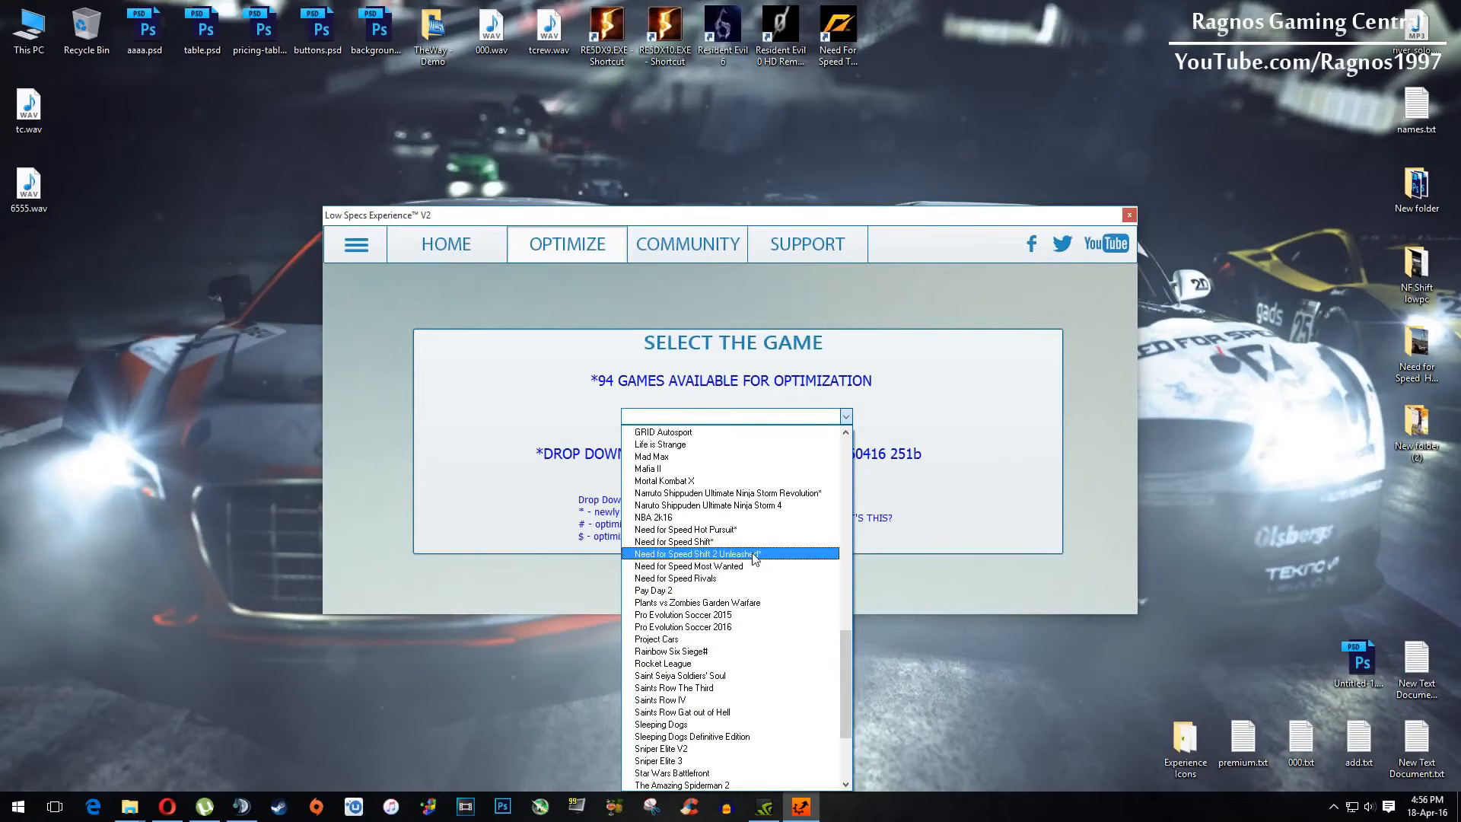
pyautogui.click(694, 553)
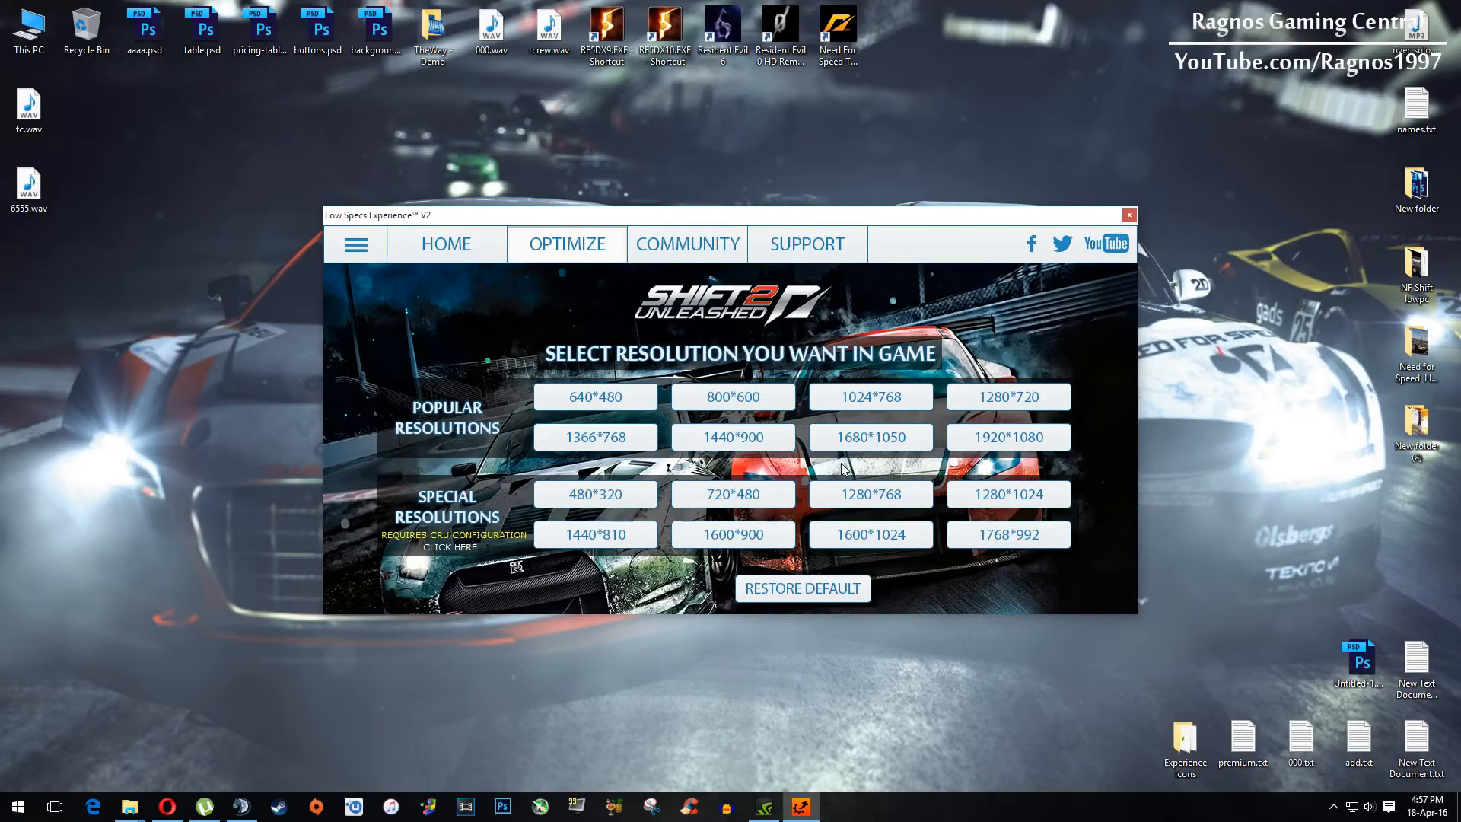
# Restore the game's default files and confirm with Yes
pyautogui.click(801, 588)
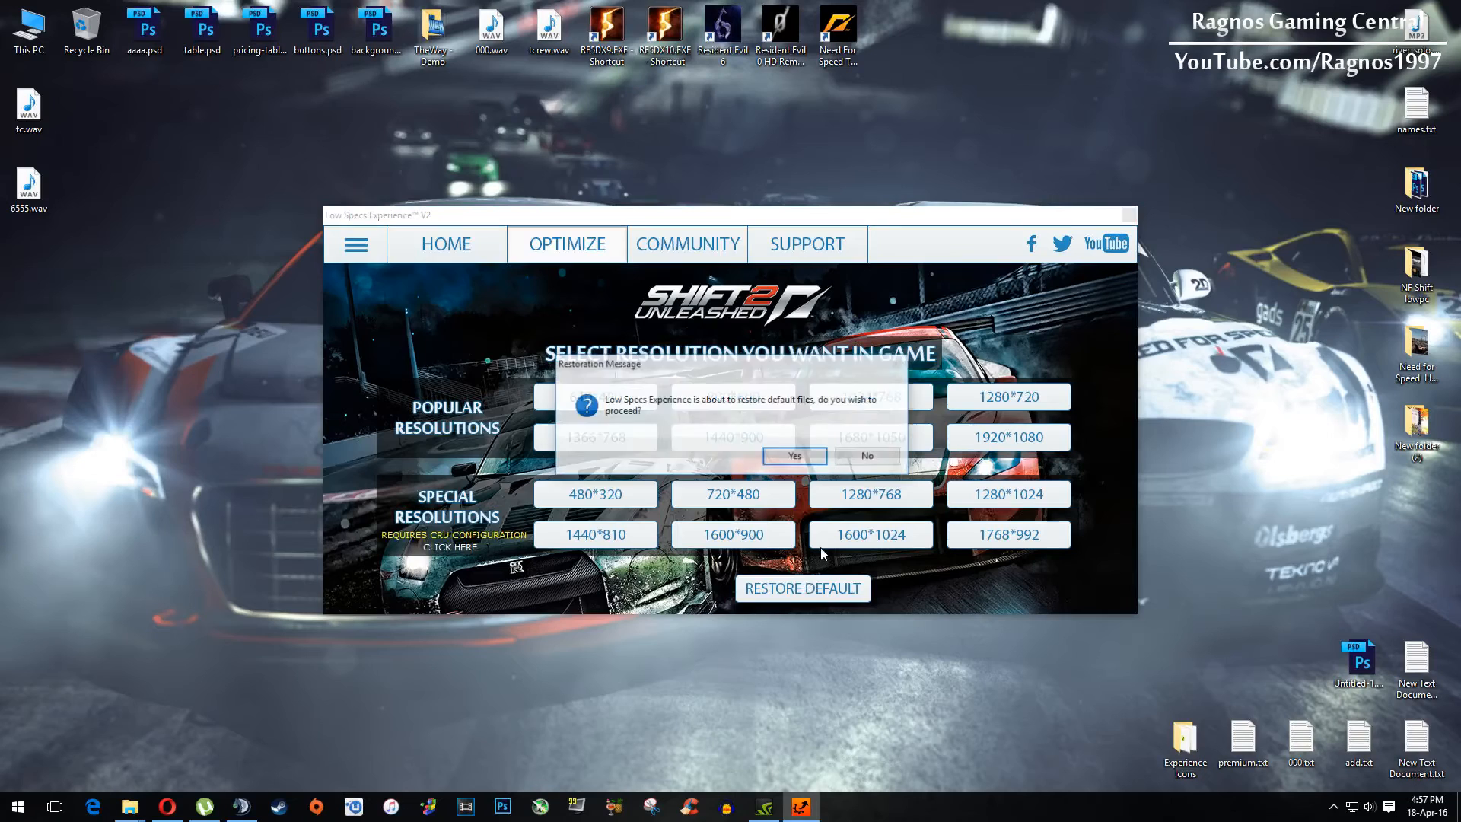
pyautogui.click(792, 456)
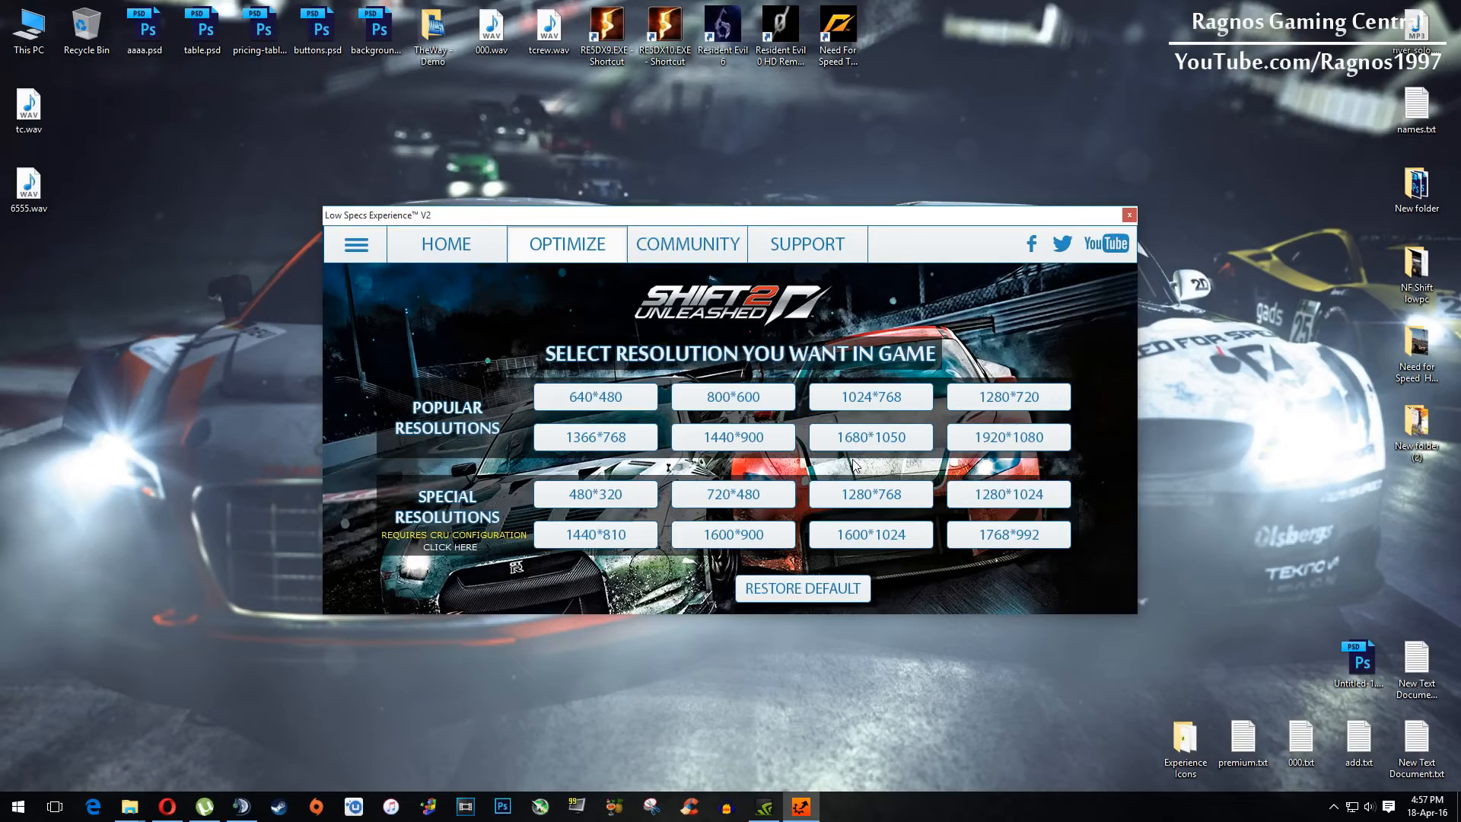
pyautogui.moveTo(823, 294)
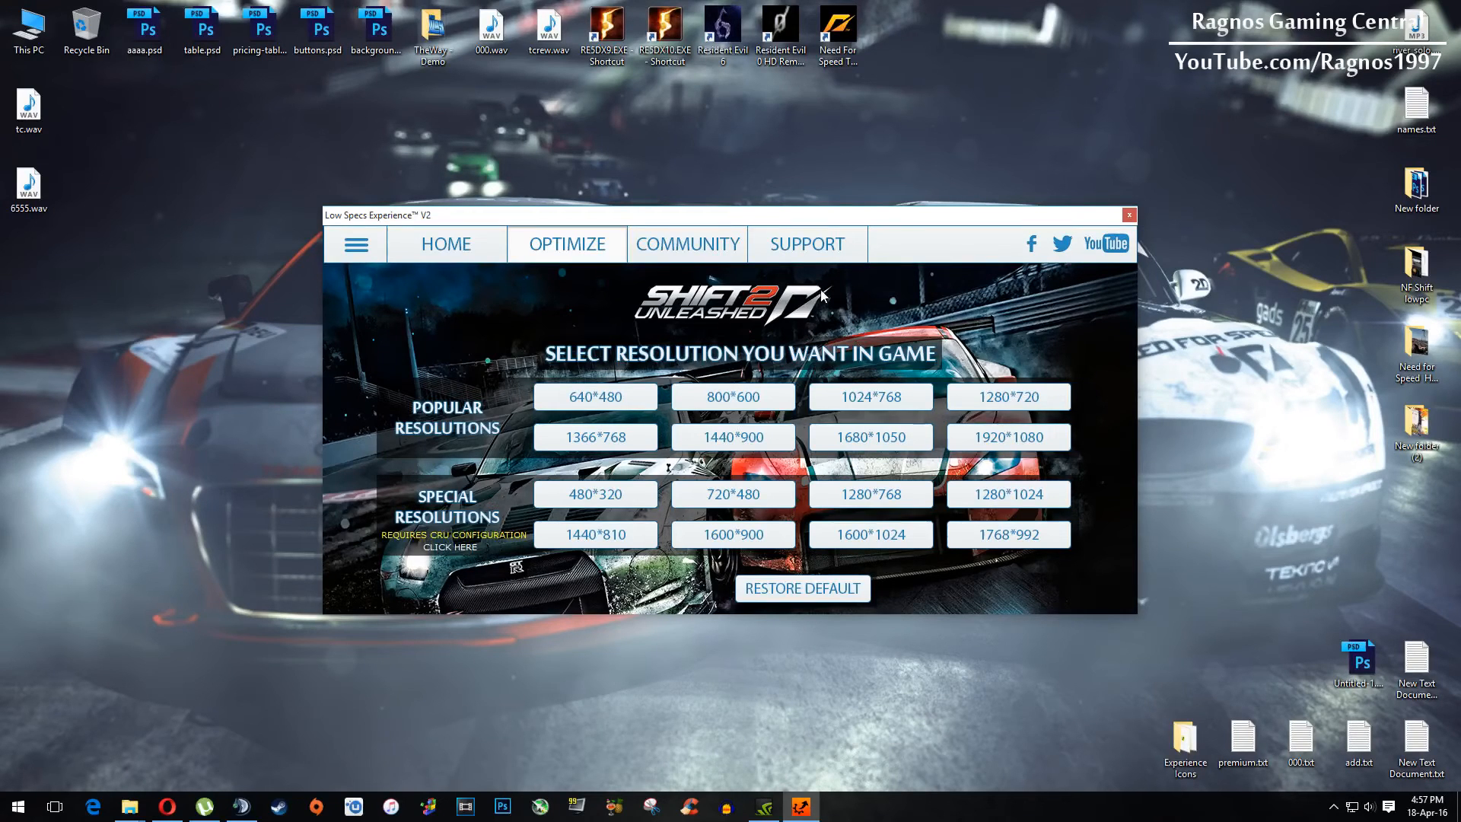
# View the SUPPORT options, then close Low Specs Experience V2
pyautogui.click(805, 244)
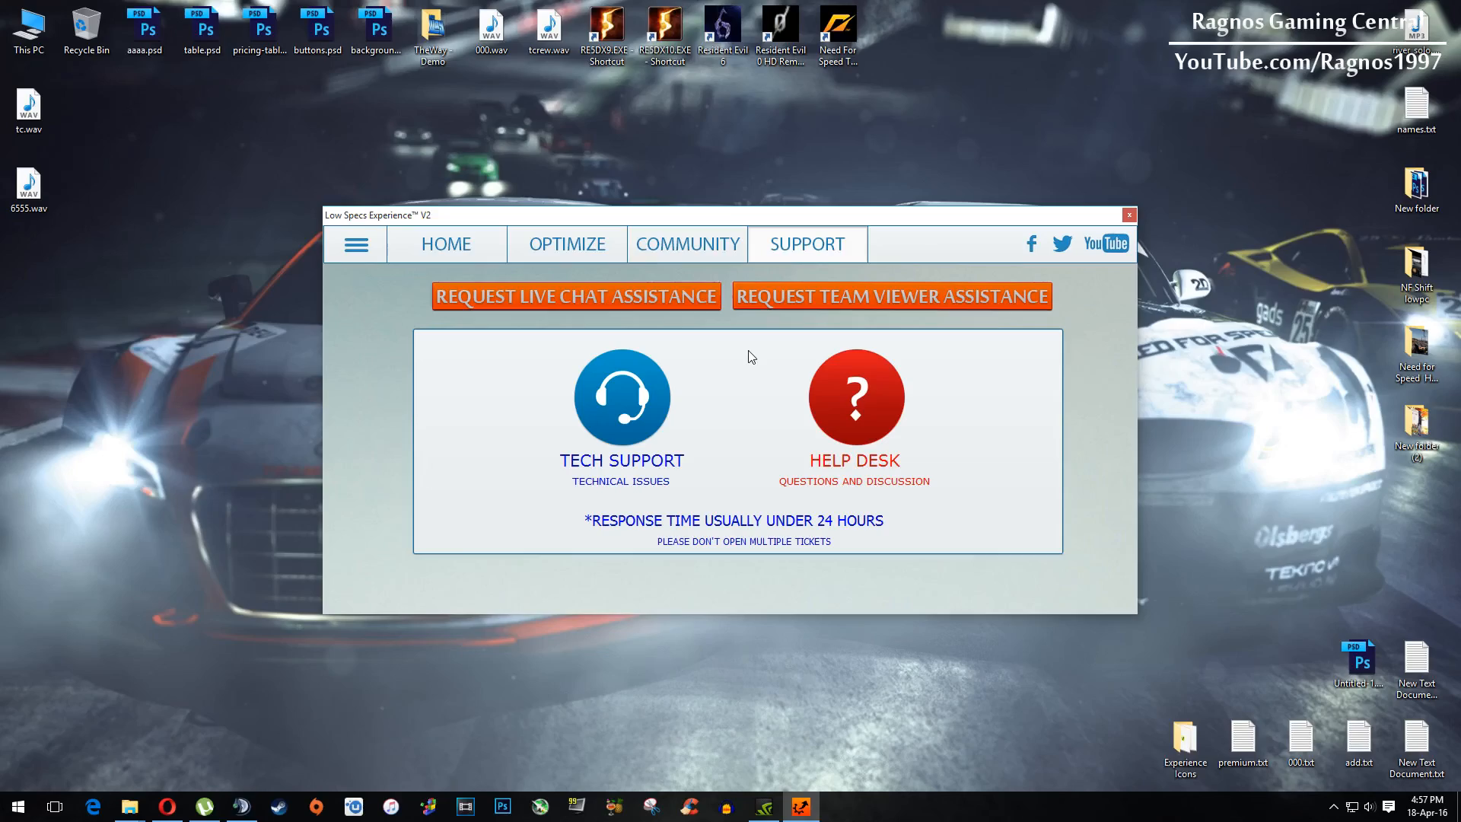
pyautogui.click(1129, 215)
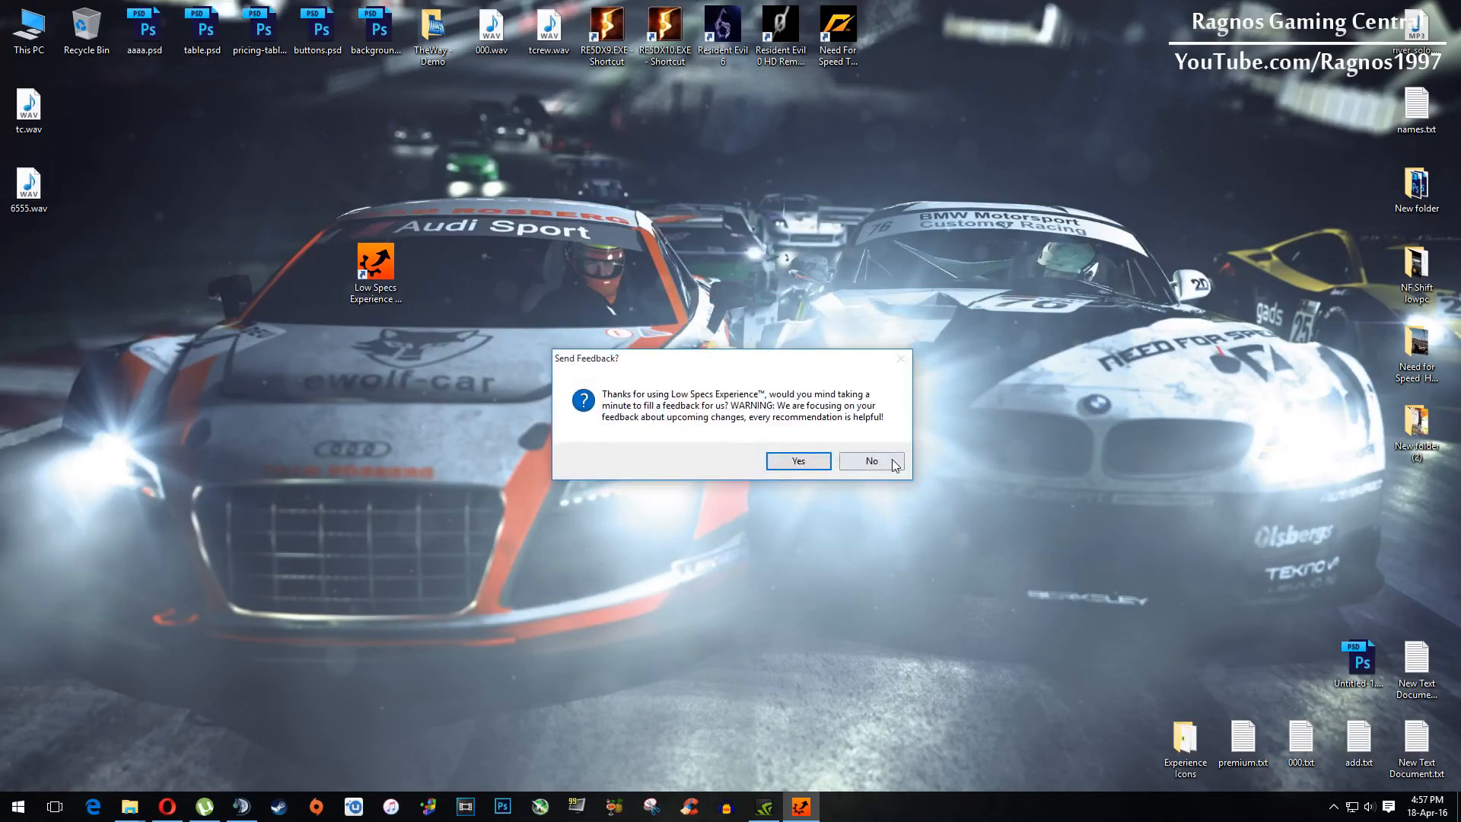